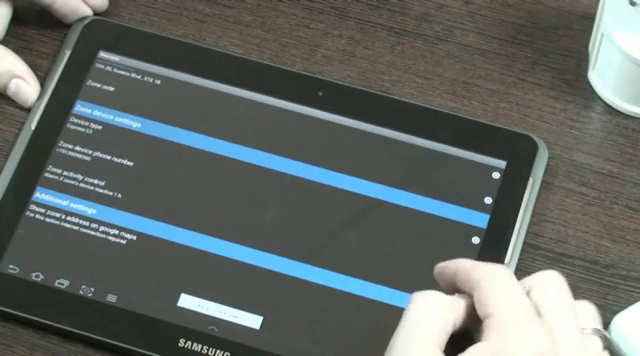
scroll("up", 3)
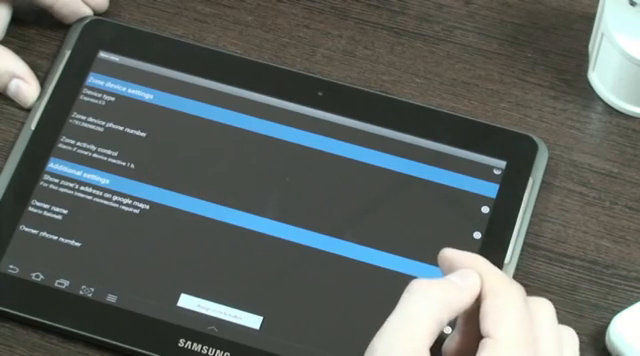
scroll("up", 3)
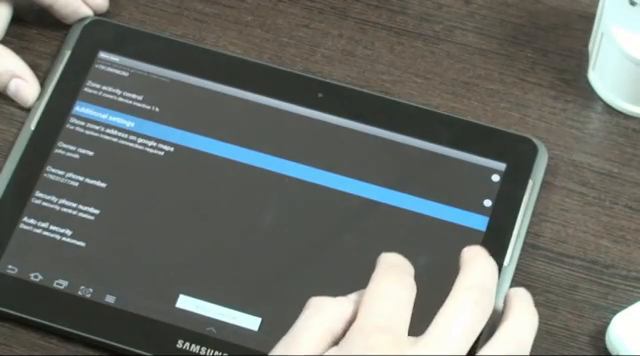
scroll("up", 3)
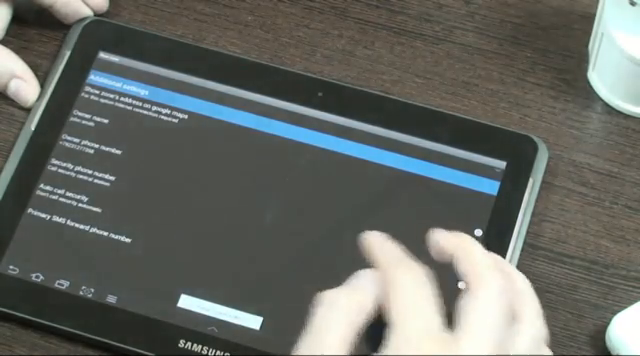
scroll("up", 3)
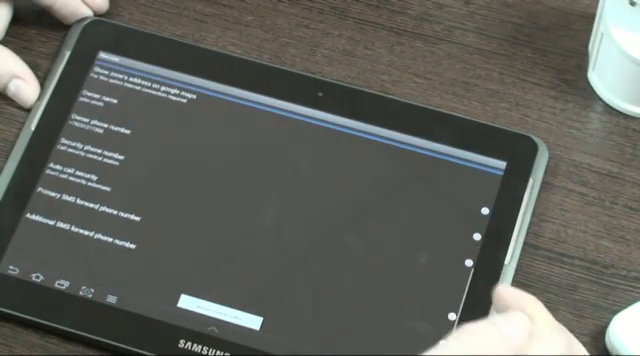